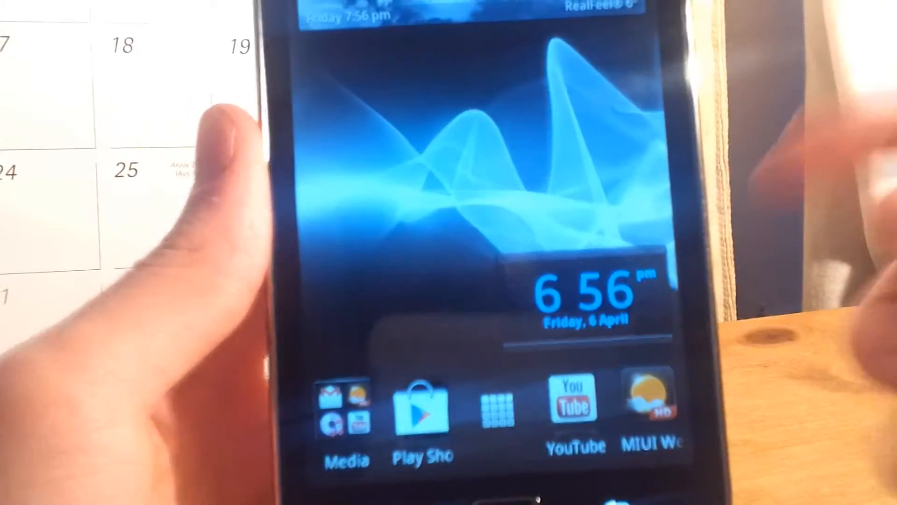
# Open the app drawer from the dock and swipe to another page of apps.
pyautogui.click(493, 411)
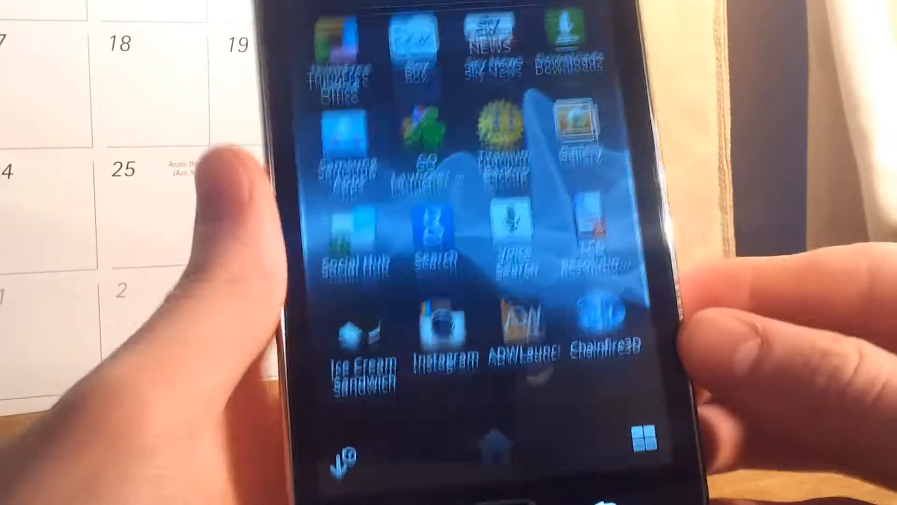
pyautogui.hscroll(-3)
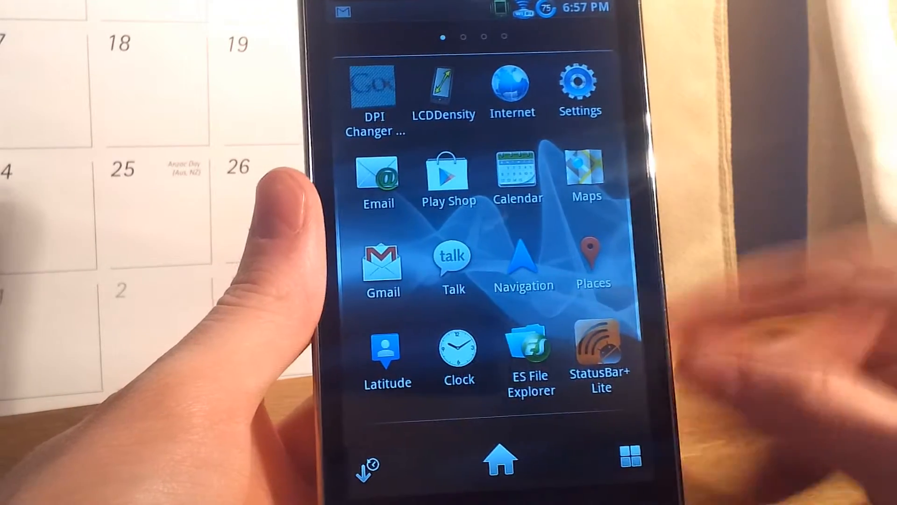
# View the app sorting options, then start and cancel uninstalling Titanium Backup.
pyautogui.click(366, 464)
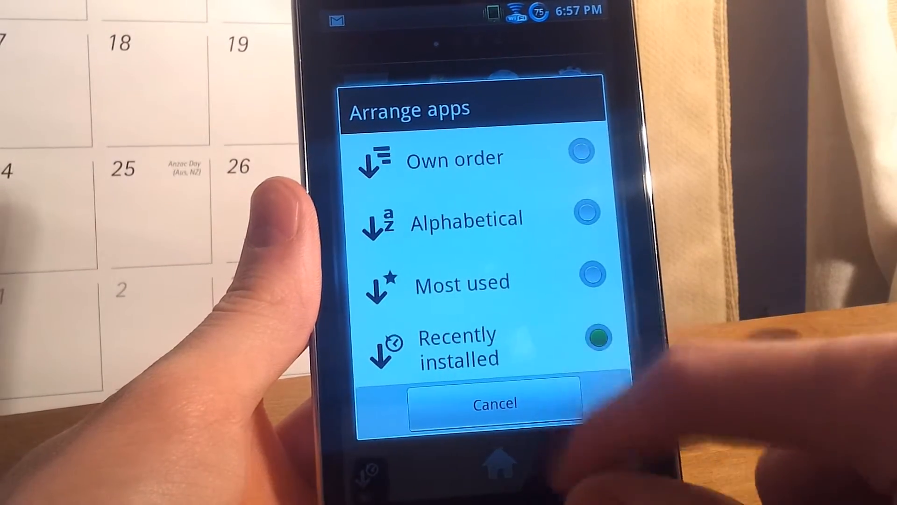
pyautogui.click(495, 402)
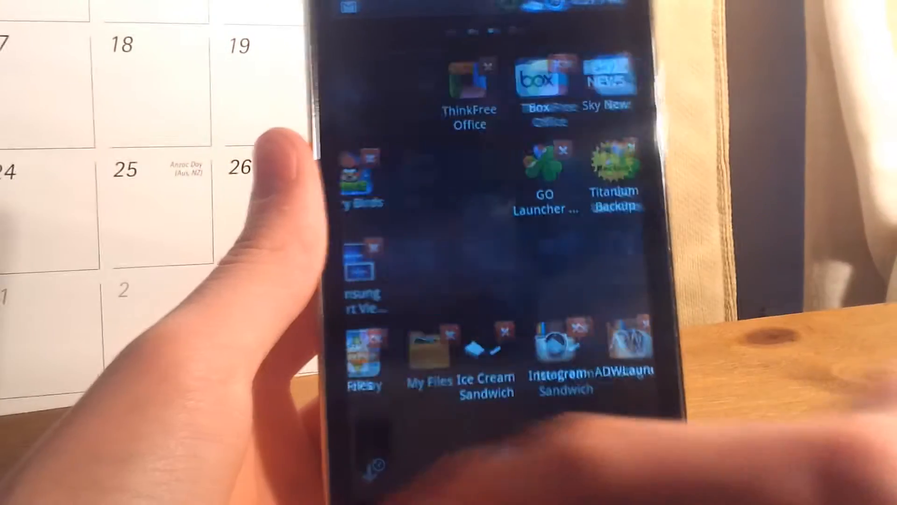
pyautogui.click(615, 166)
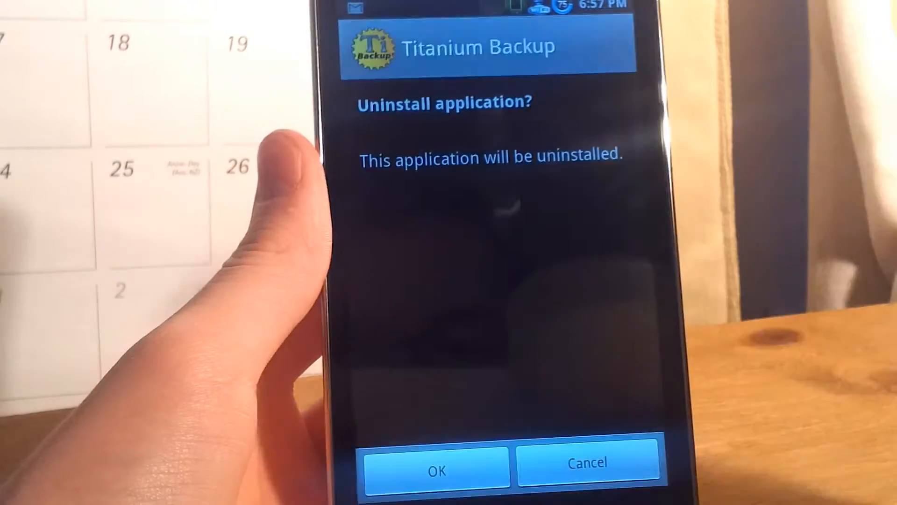
pyautogui.click(436, 468)
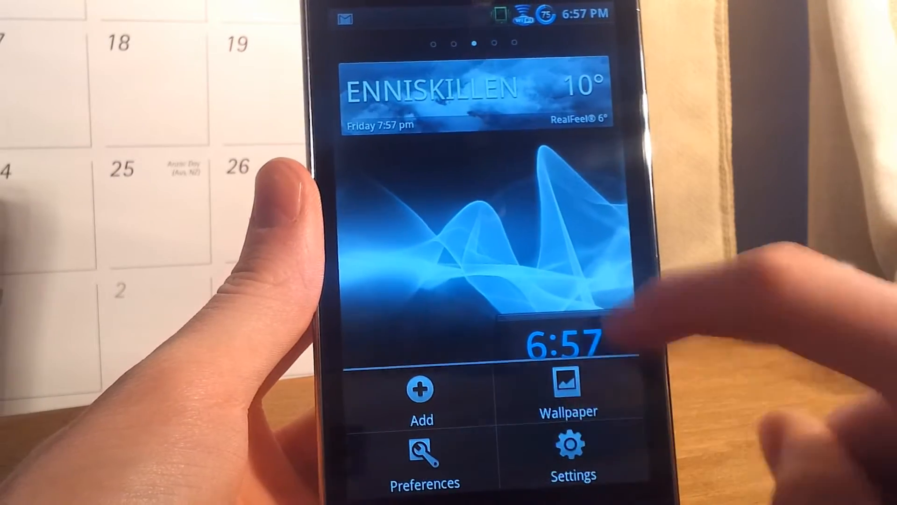
pyautogui.click(425, 461)
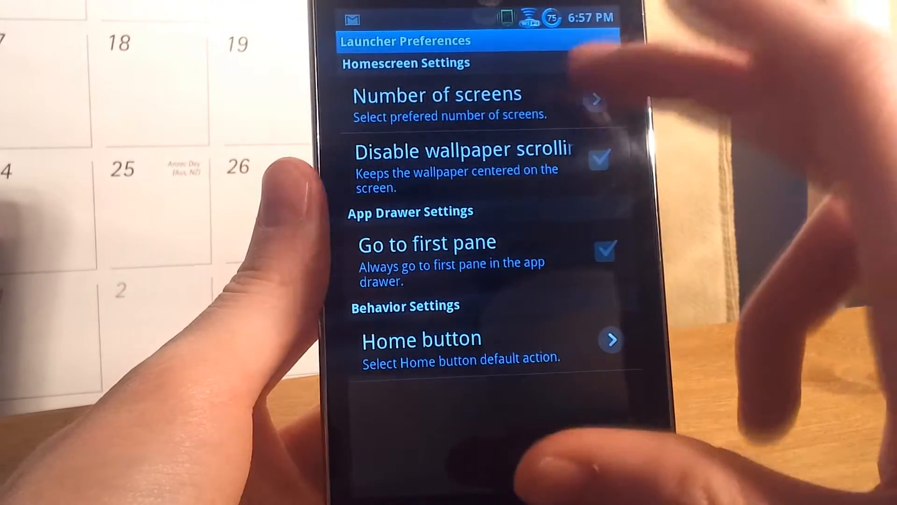
pyautogui.click(437, 94)
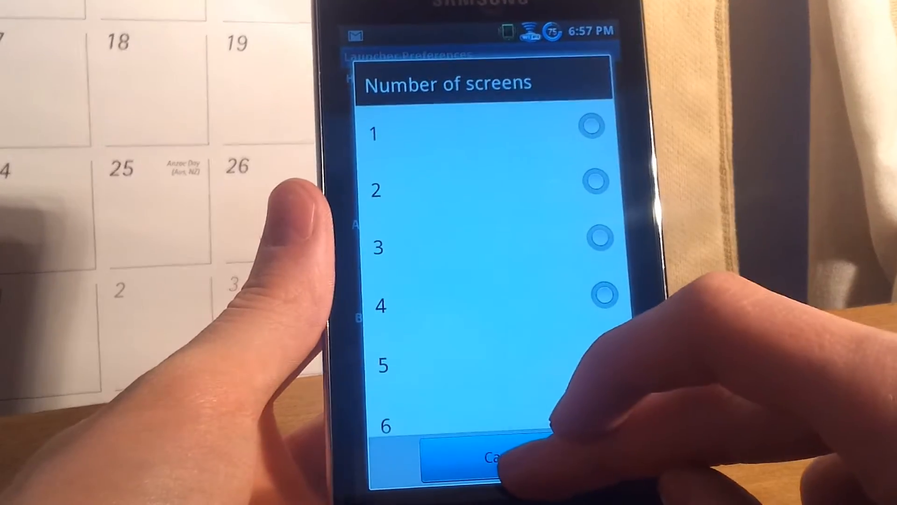
pyautogui.click(486, 458)
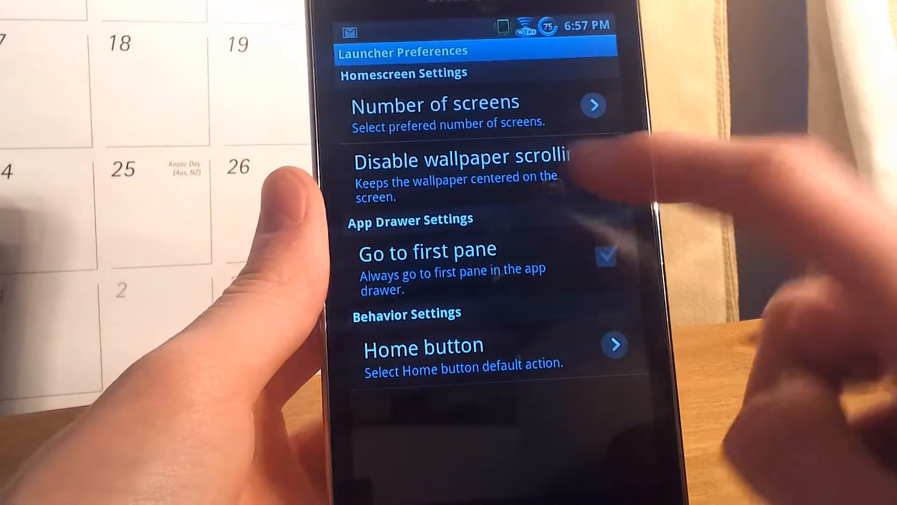
pyautogui.click(606, 160)
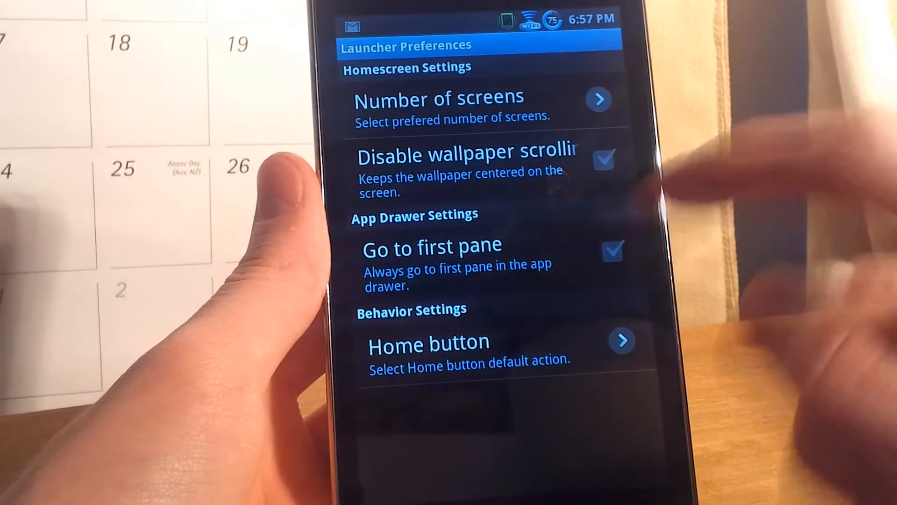
pyautogui.click(429, 342)
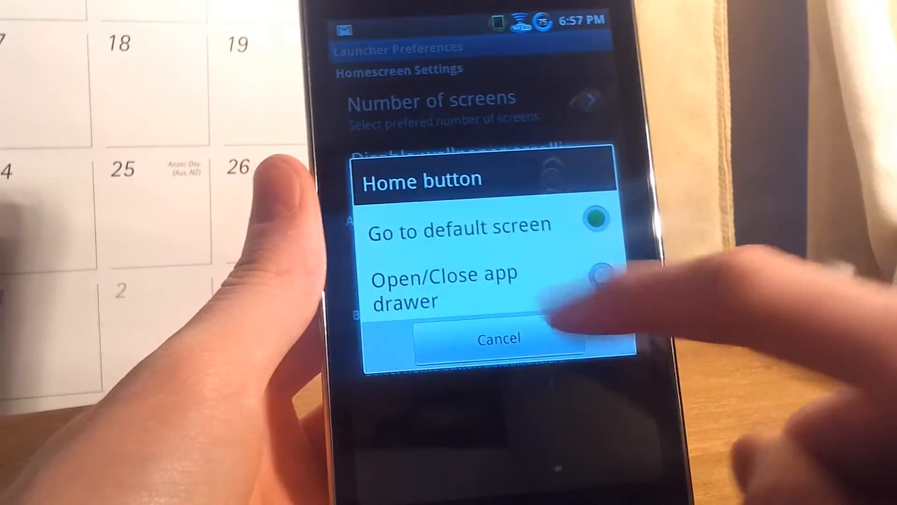
pyautogui.click(498, 337)
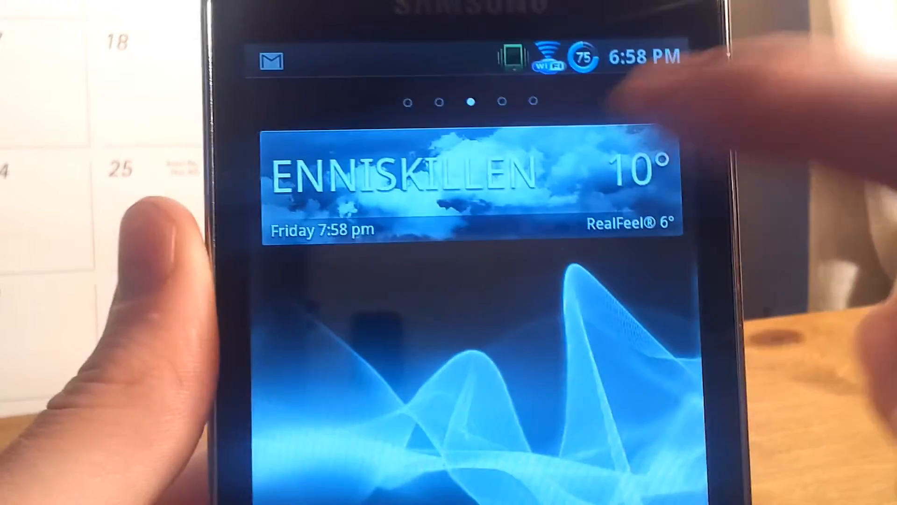
# View and close the Enniskillen weather widget's settings.
pyautogui.click(469, 178)
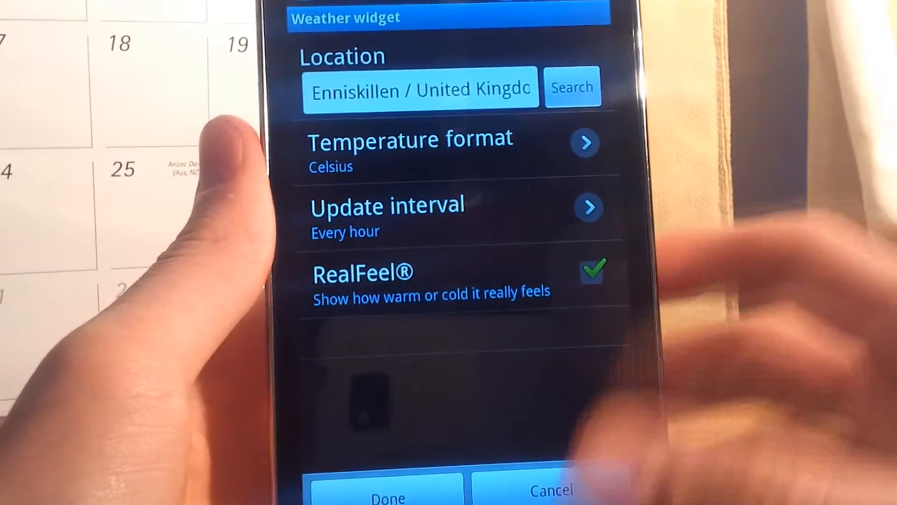
pyautogui.click(387, 489)
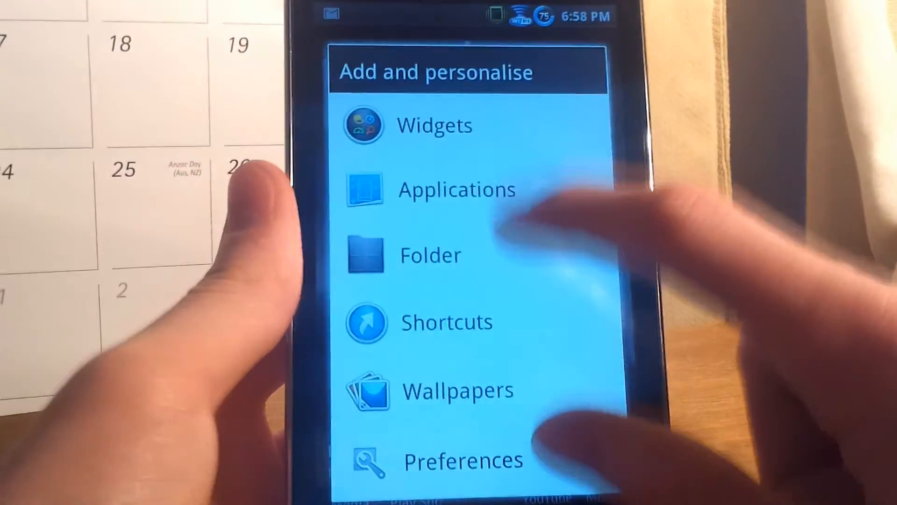
# Browse the Widgets list and swipe through the available clock widget styles.
pyautogui.click(434, 125)
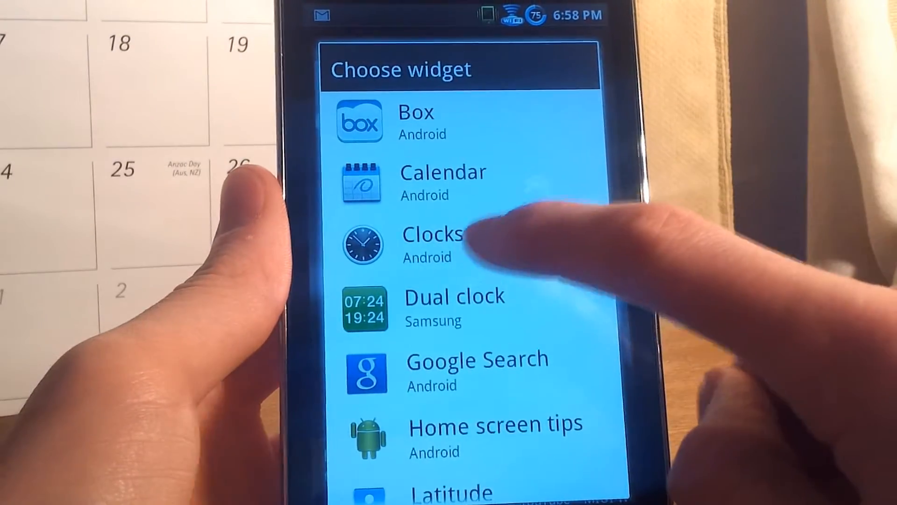
pyautogui.click(432, 243)
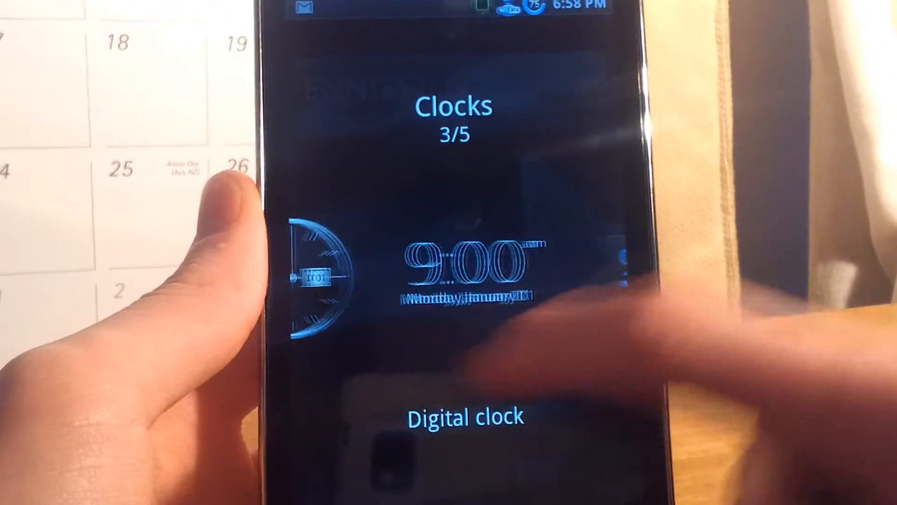
pyautogui.hscroll(-3)
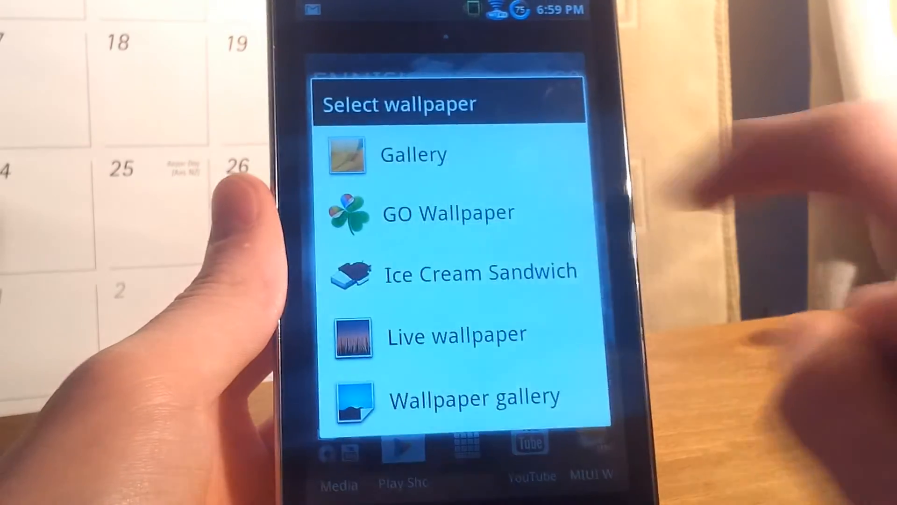
# Choose the Xperia wave live wallpaper and preview it in Emerald green.
pyautogui.click(456, 334)
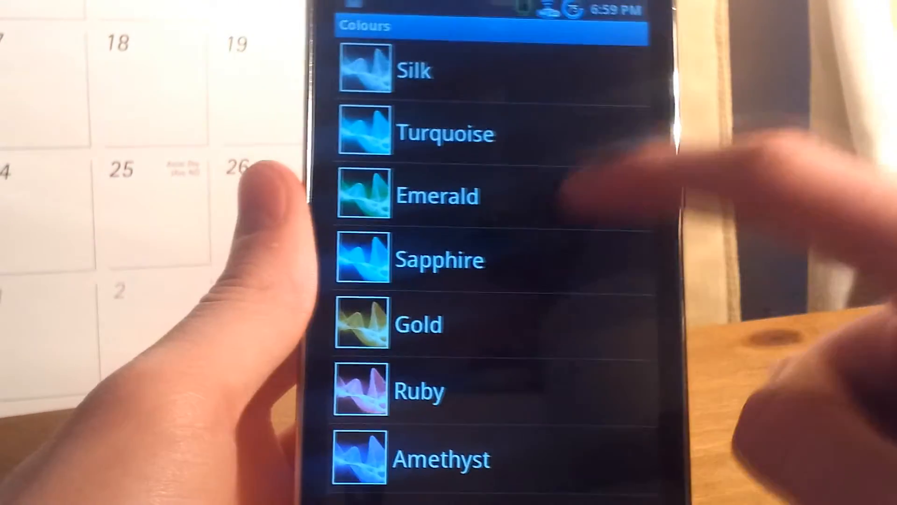
pyautogui.click(437, 195)
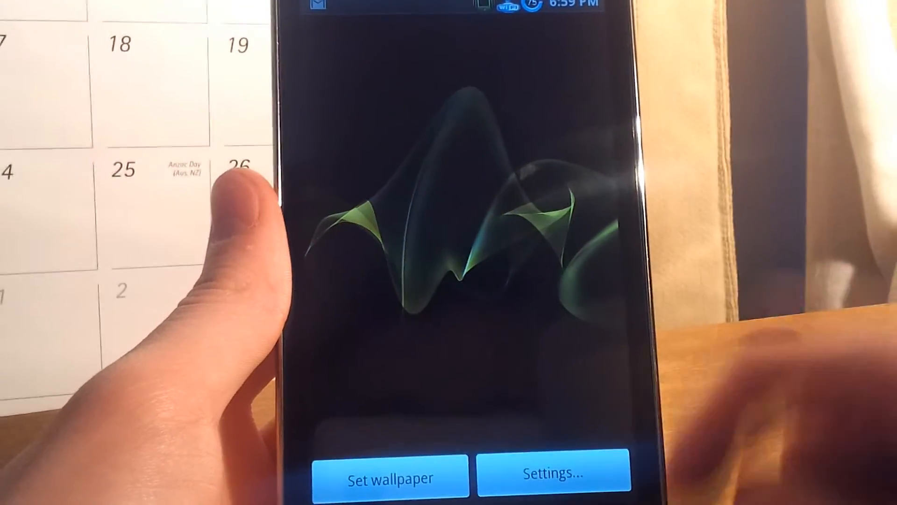